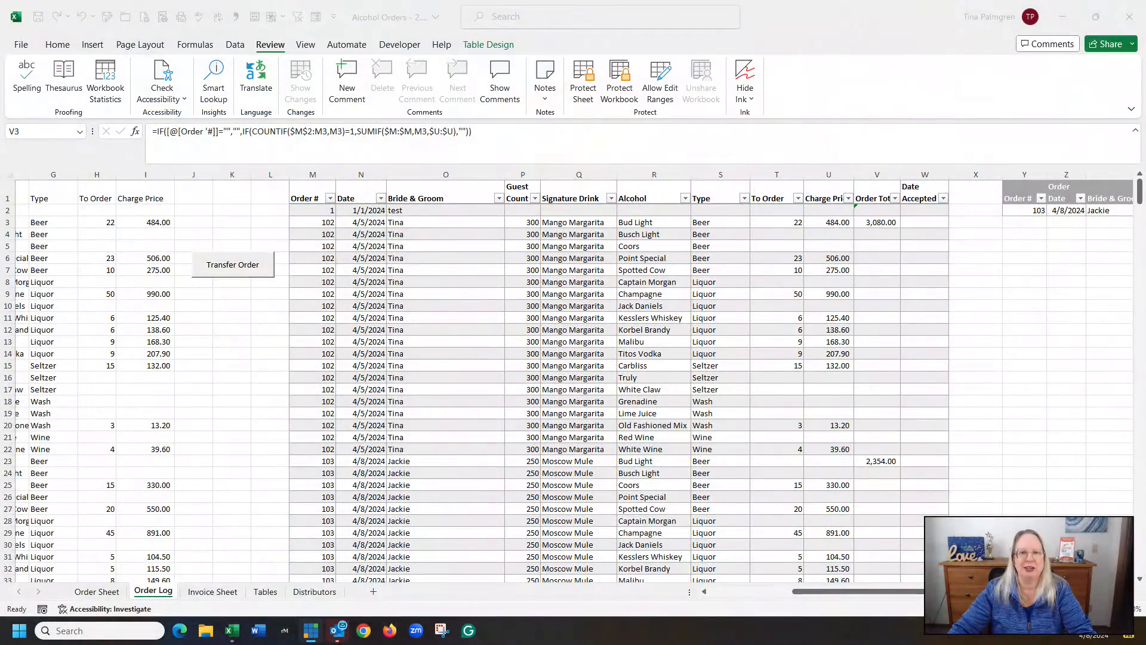
mouse_move(448, 369)
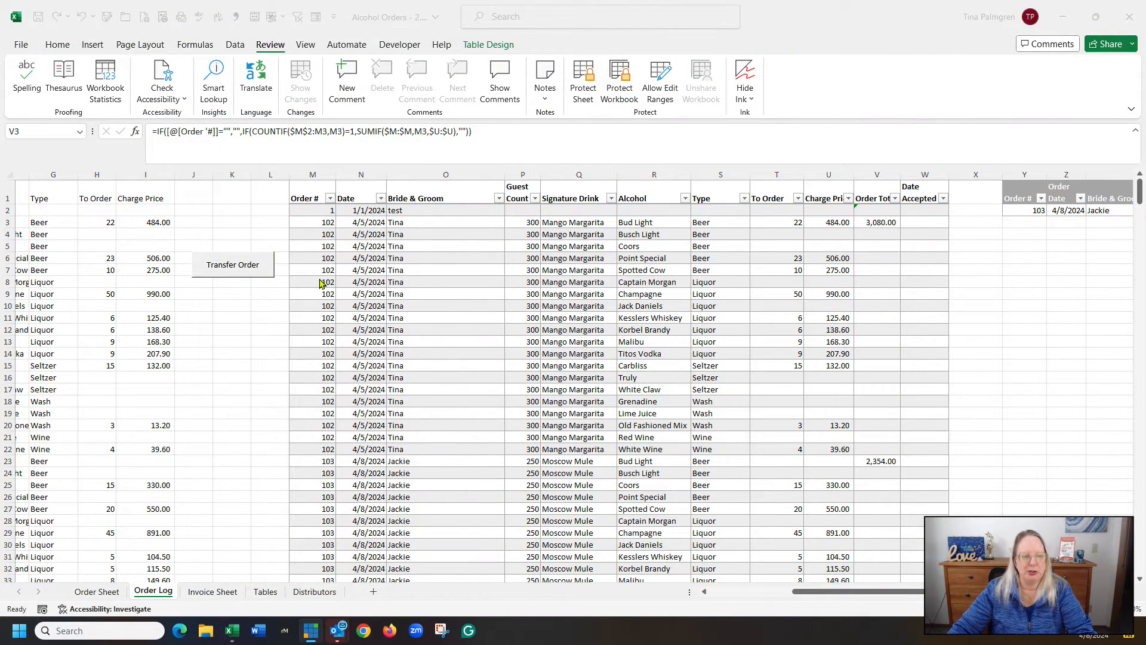
mouse_move(467, 254)
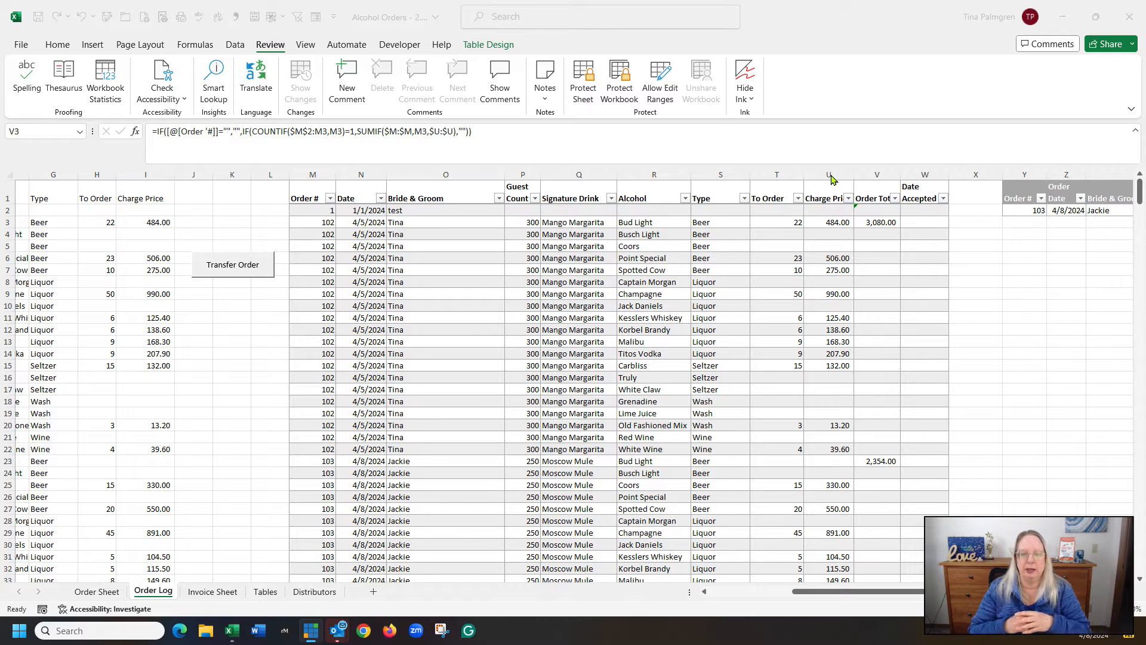
Reveal V3's formula with its COUNTIF Order # and SUMIF Charge Price ranges highlighted
click(878, 223)
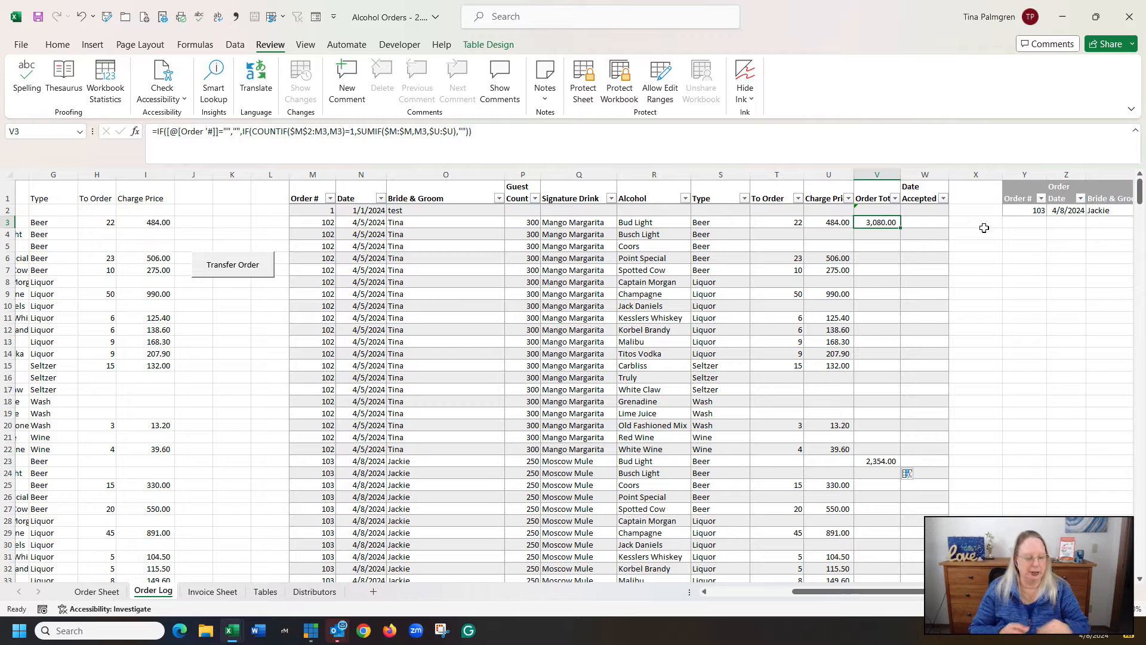
double_click(877, 222)
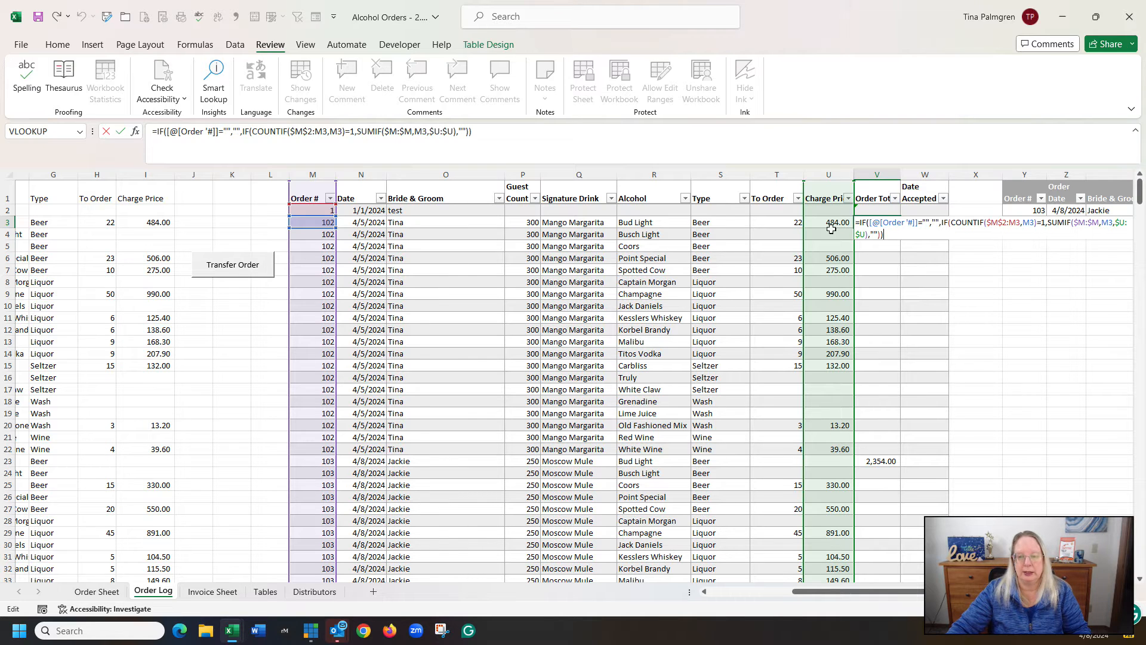
mouse_move(812, 418)
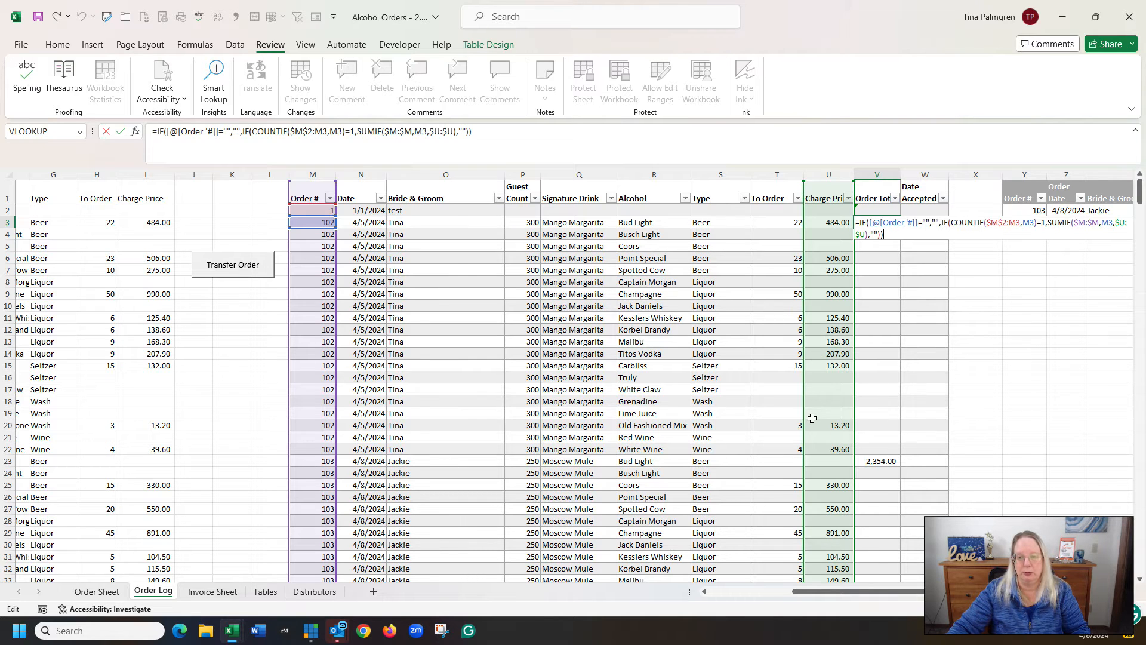
mouse_move(869, 260)
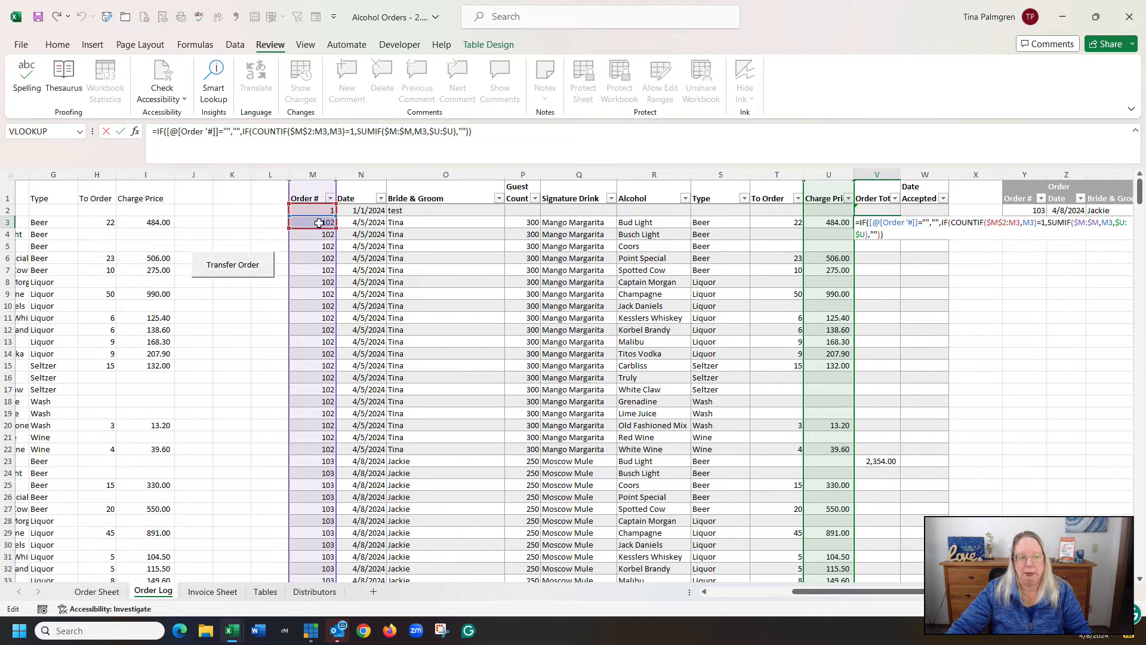
click(312, 210)
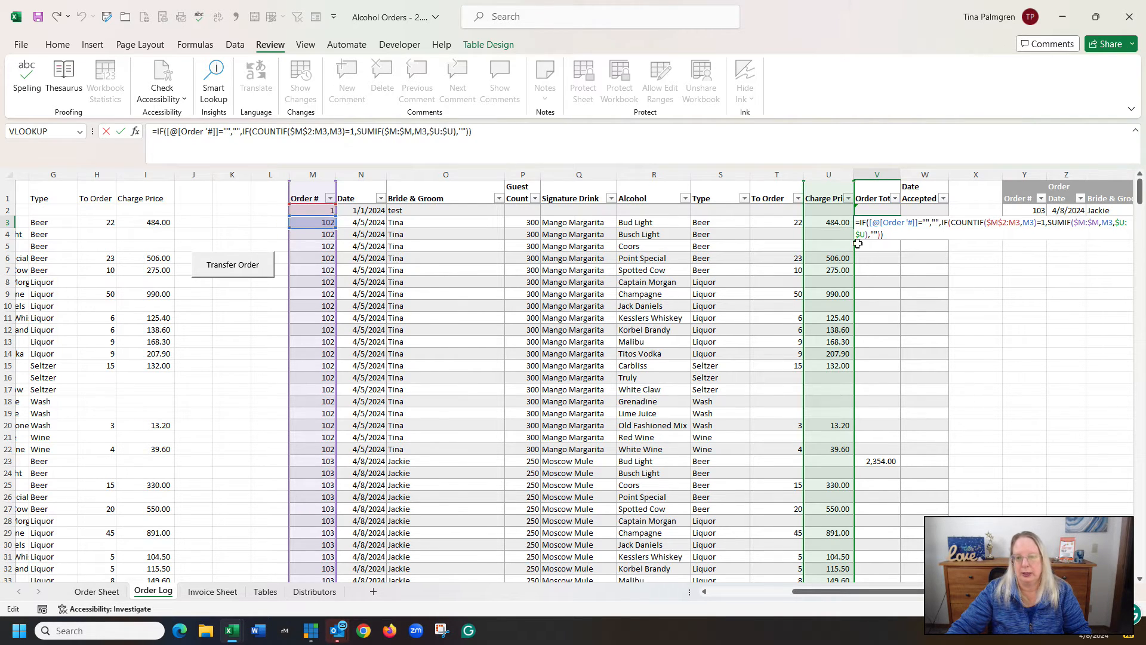
scroll(down, 3)
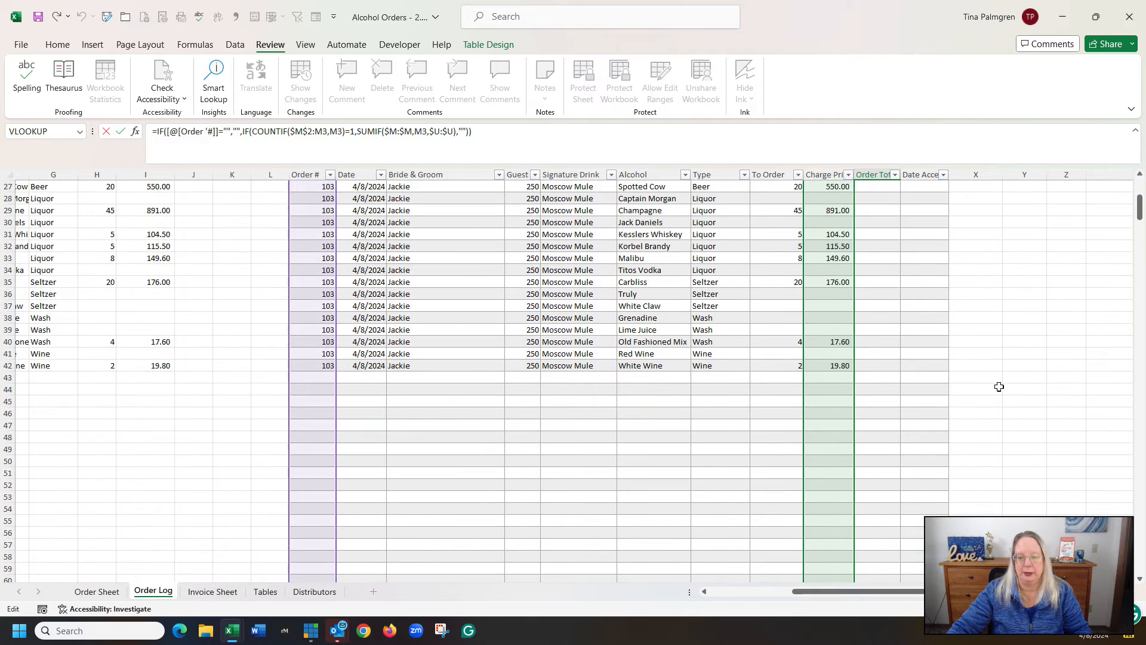
mouse_move(882, 387)
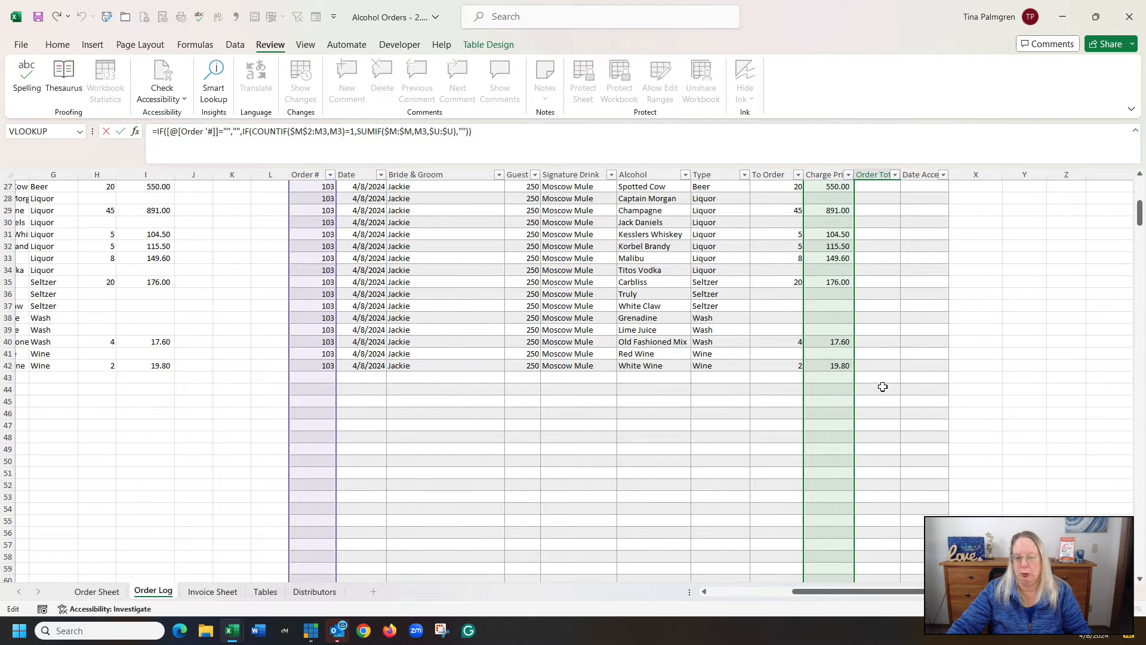
mouse_move(884, 540)
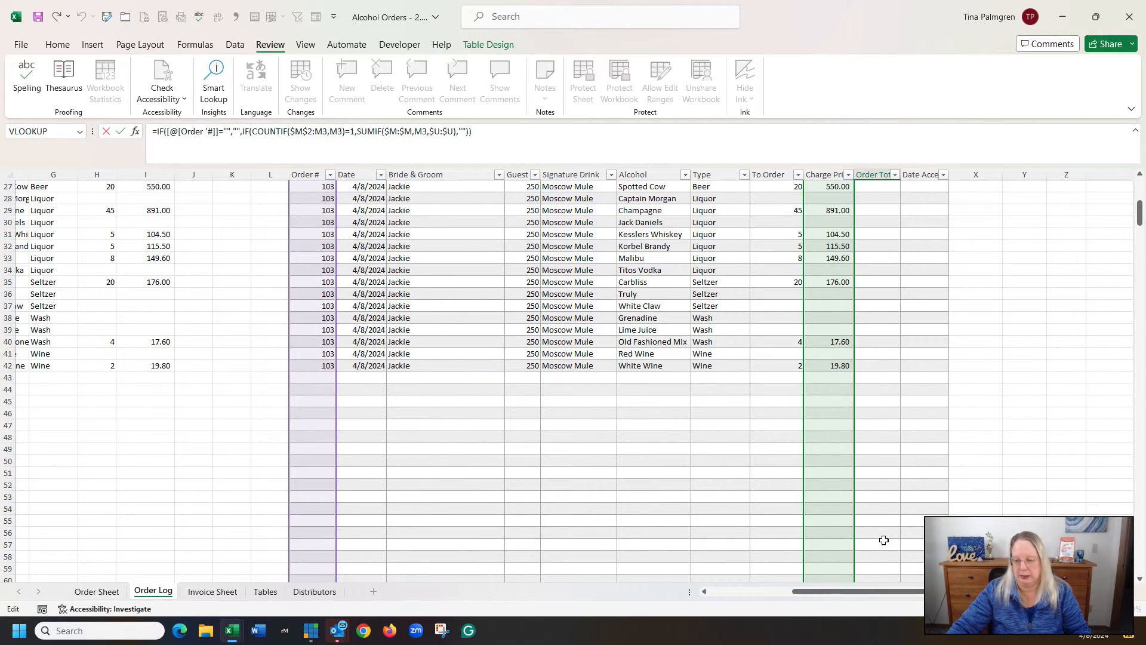
mouse_move(883, 489)
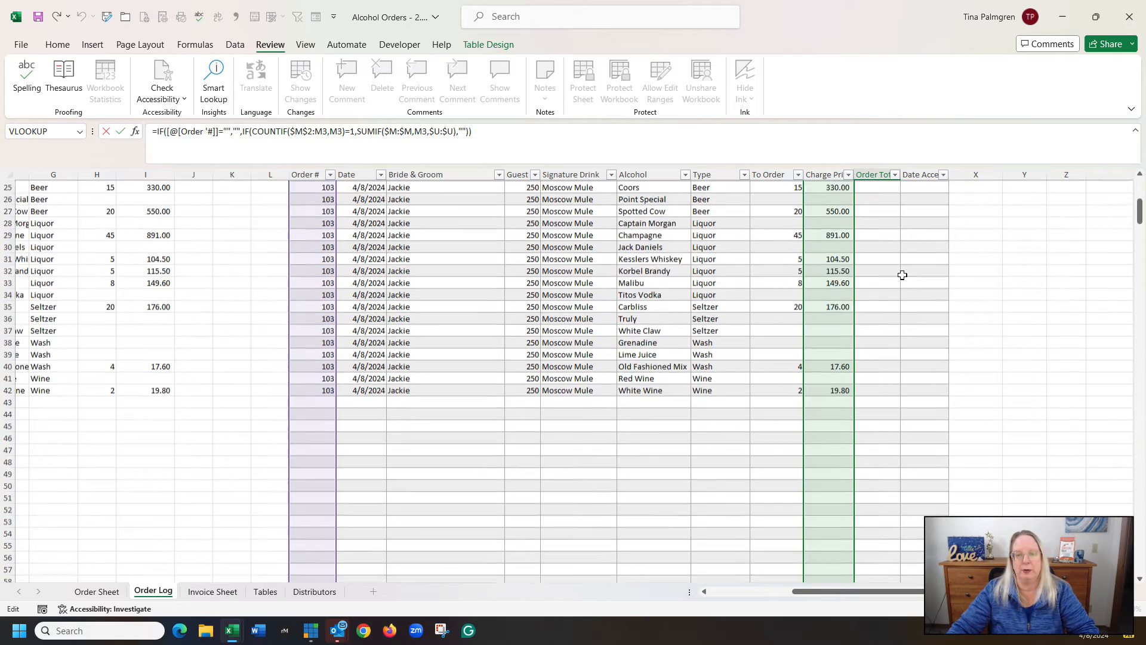
scroll(up, 3)
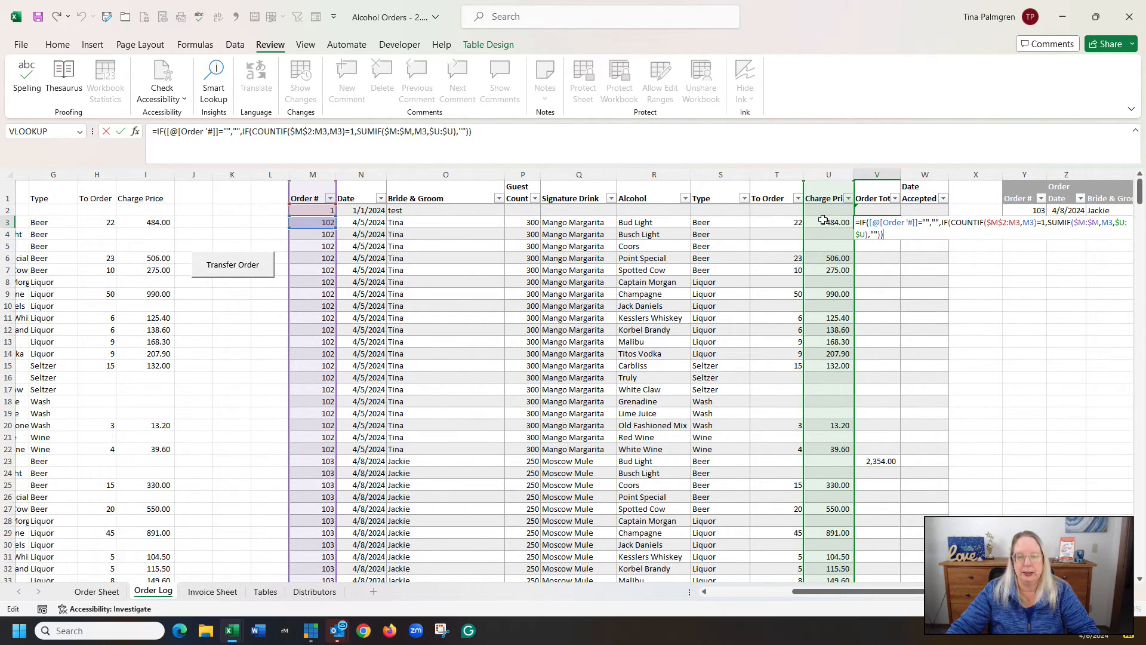
mouse_move(829, 222)
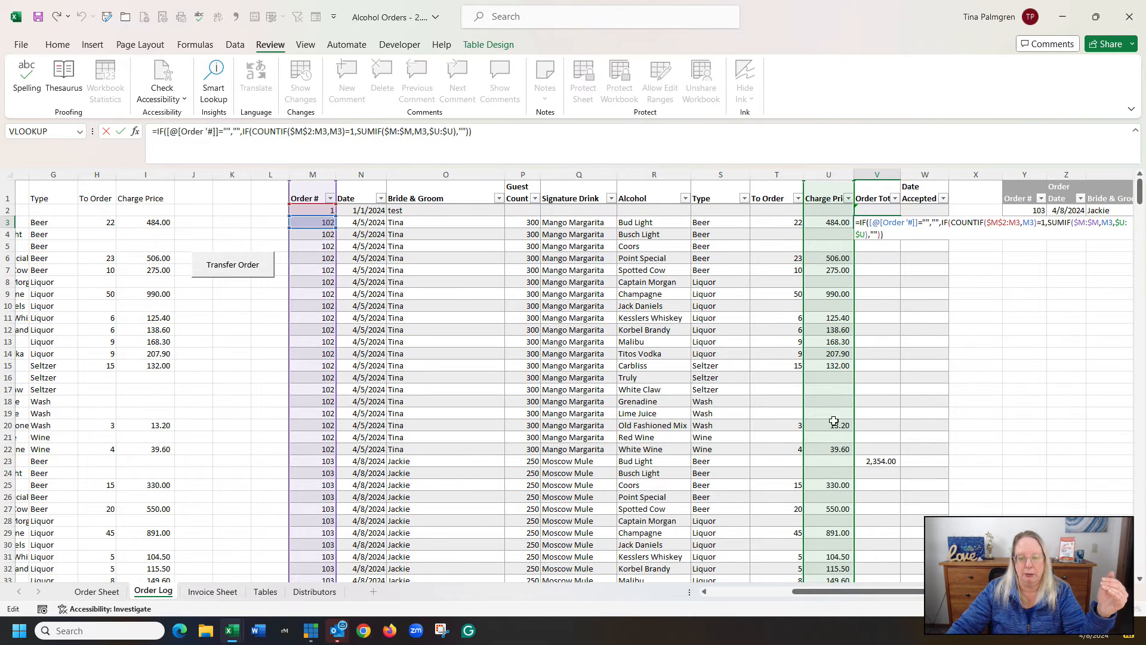
mouse_move(313, 452)
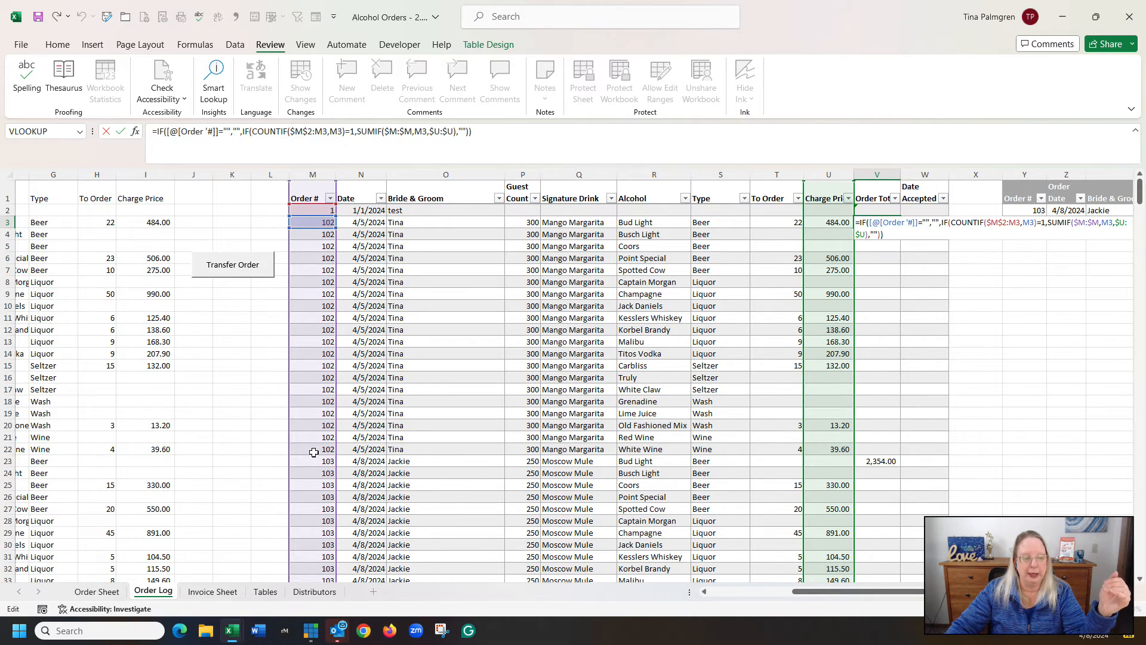
mouse_move(888, 464)
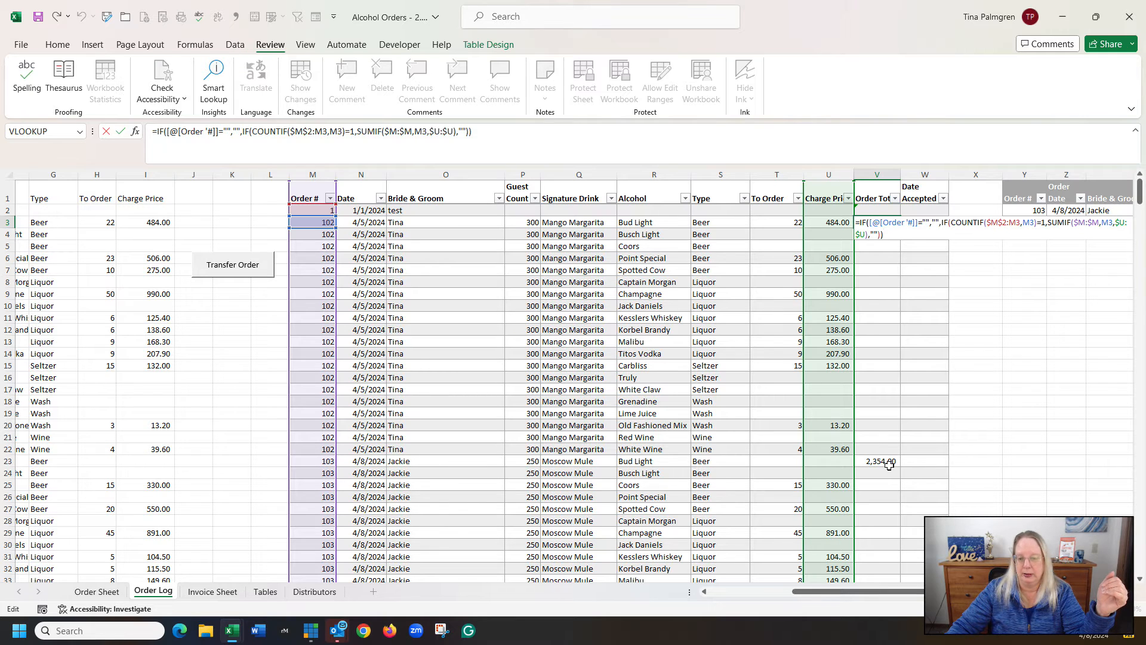
mouse_move(898, 463)
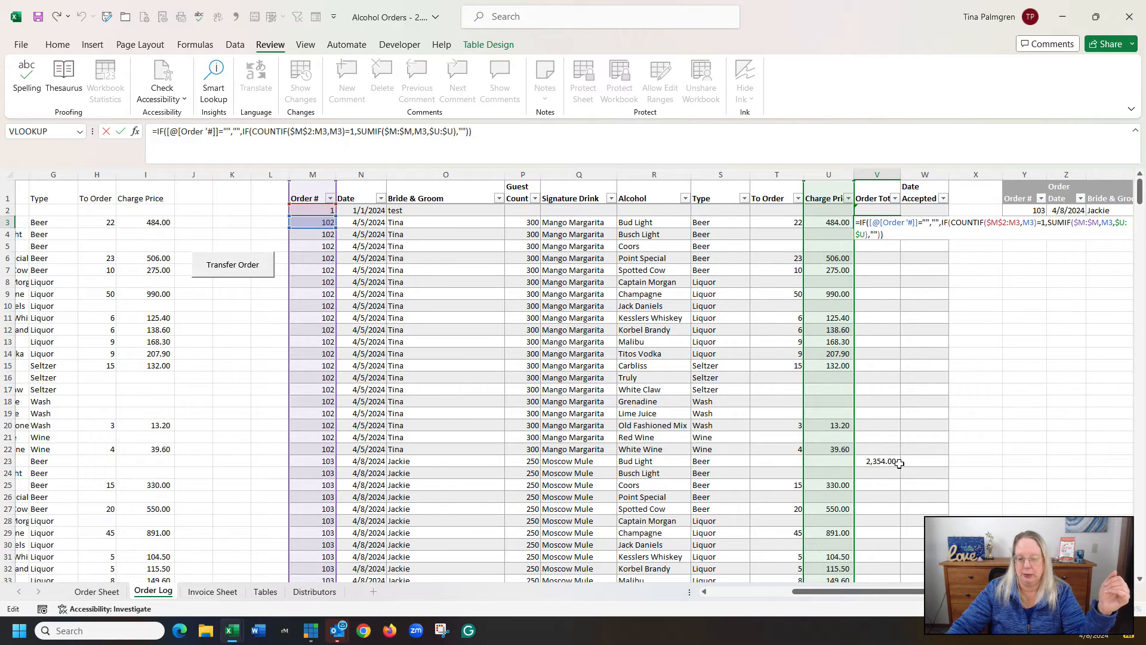
Close V3, inspect V23's formula counting M2:M23 for order 103, and leave it unchanged
key(Return)
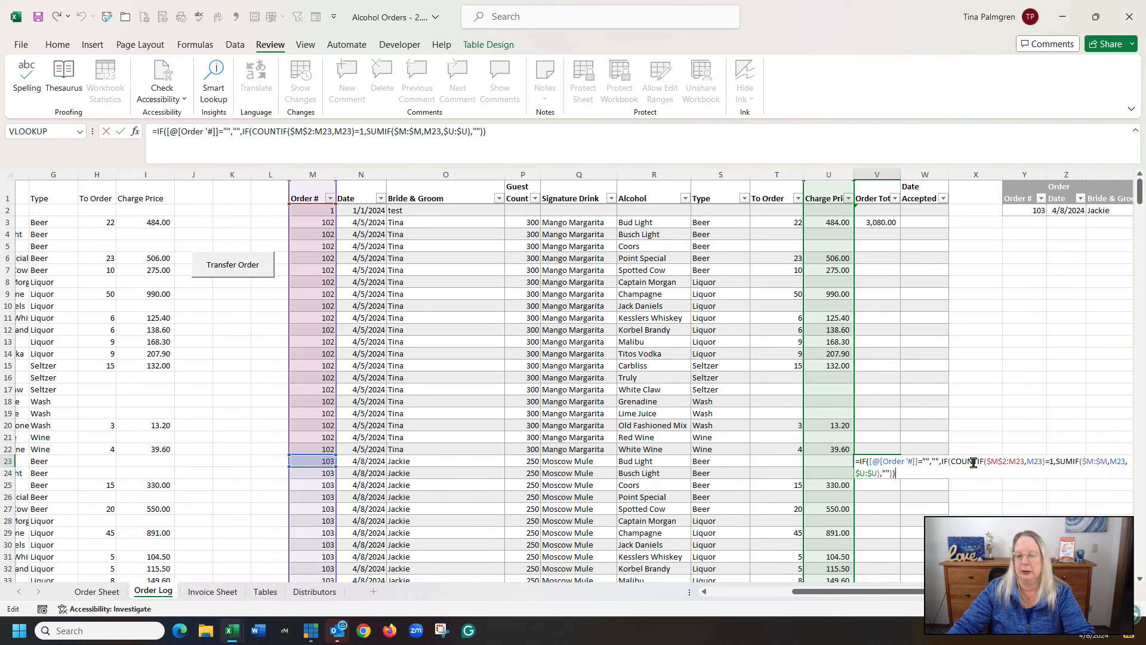
mouse_move(548, 428)
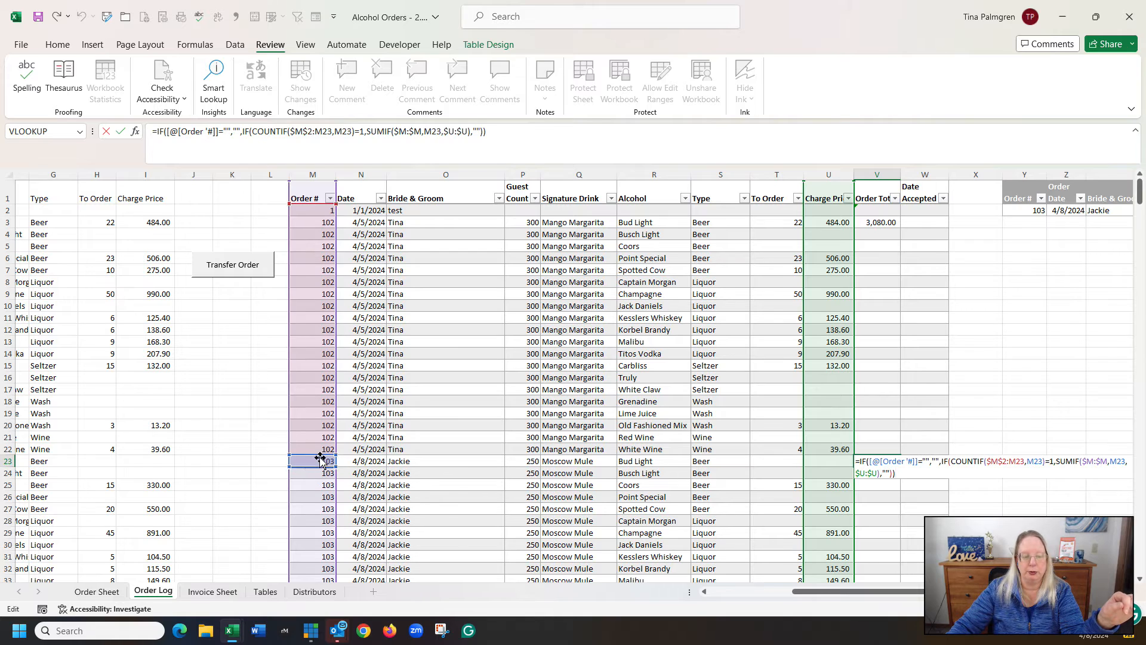
mouse_move(285, 472)
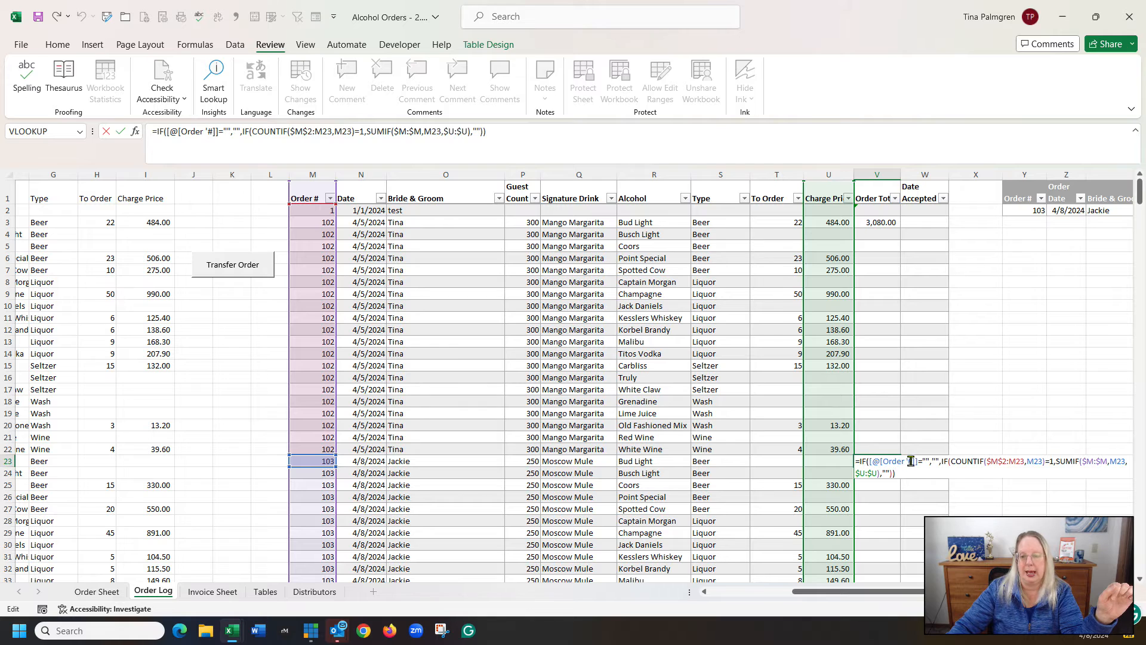
scroll(down, 3)
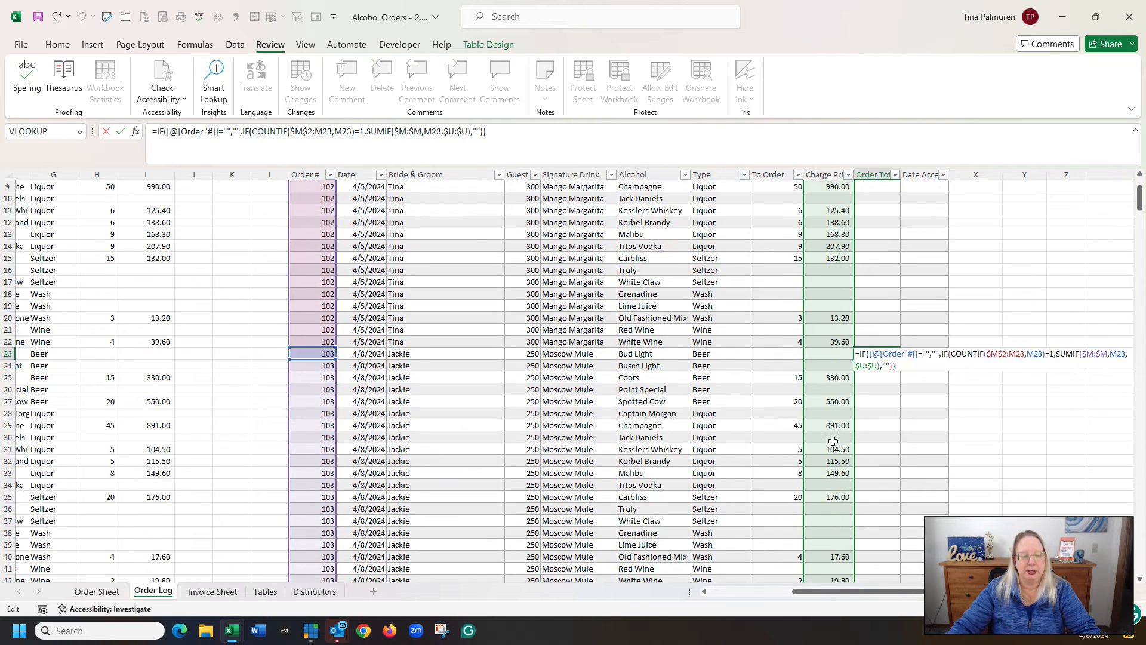
scroll(down, 3)
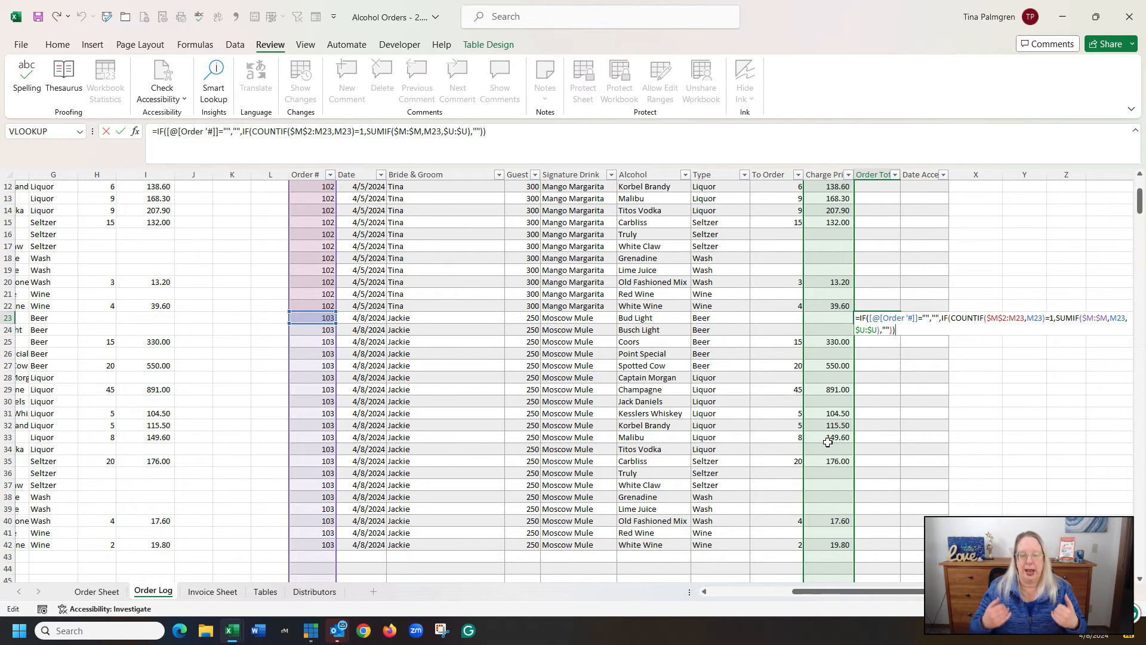
key(Return)
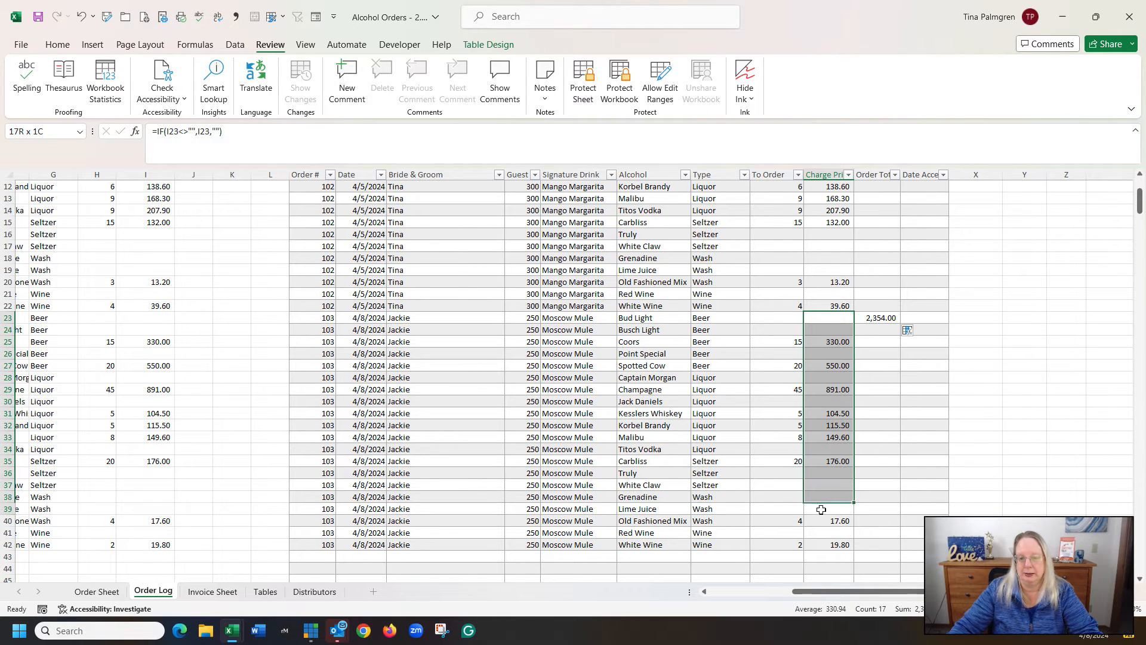
Select U23:U42 then U3:U22 to compare status-bar sums with totals 2,354.00 and 3,080.00
click(829, 317)
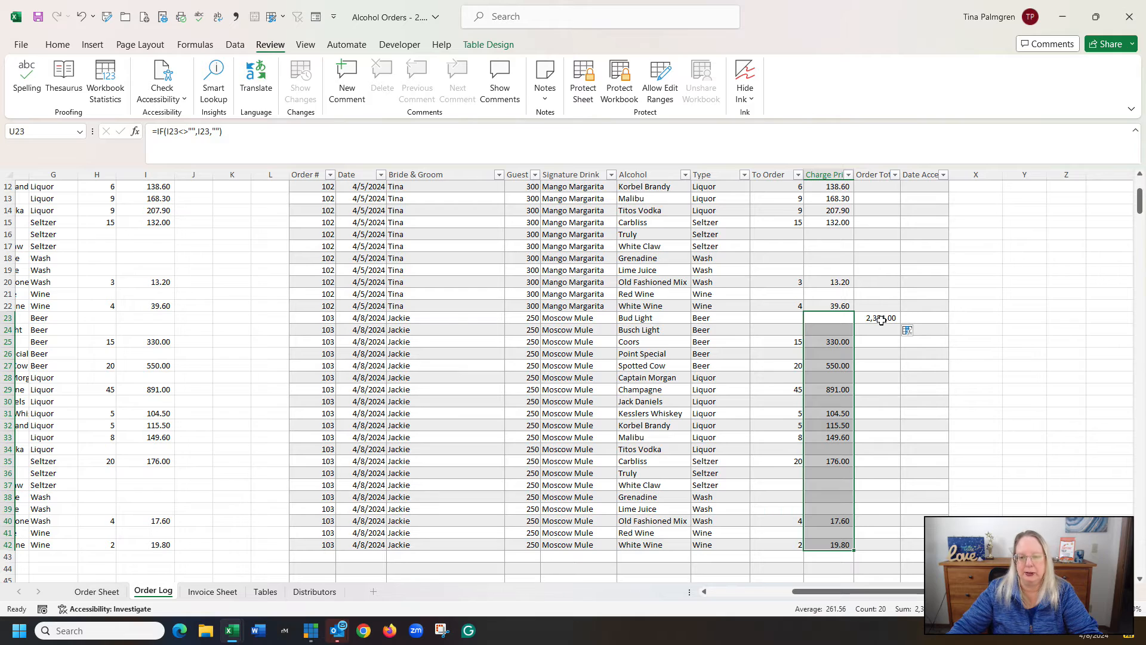
click(877, 318)
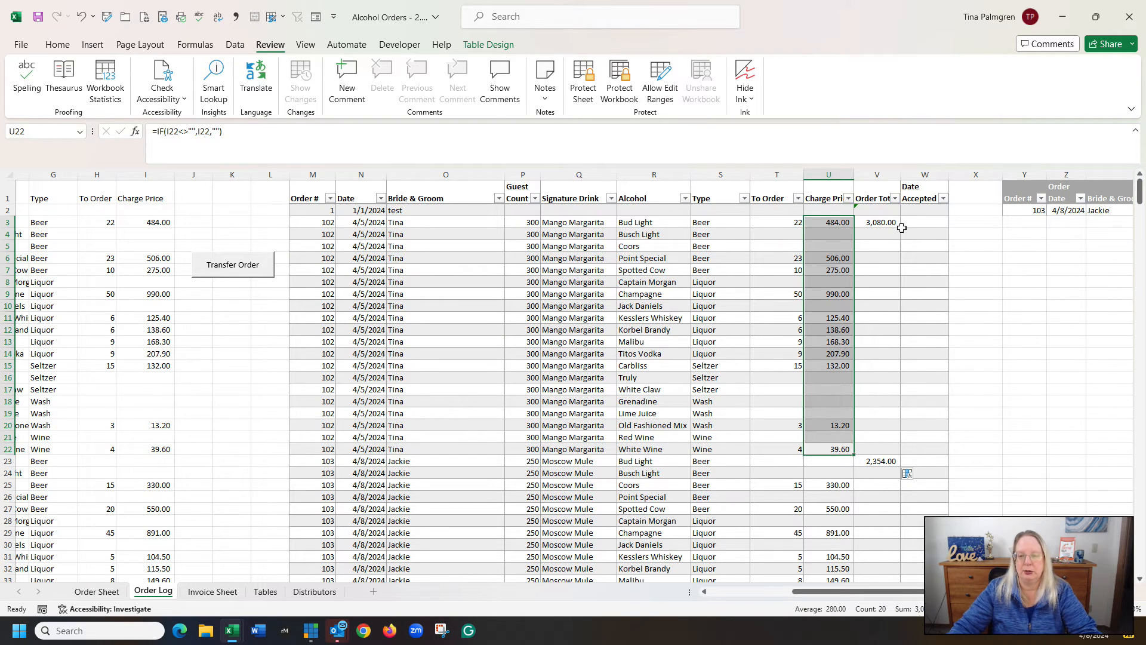
mouse_move(1062, 251)
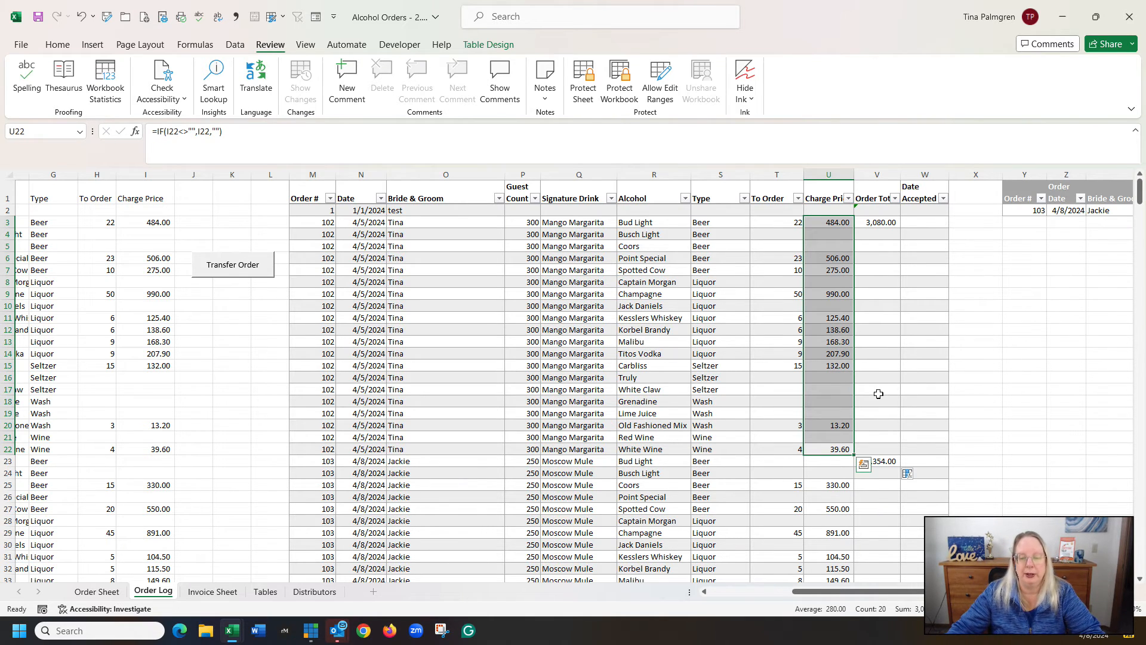
Jump to the Total row at row 502 showing 5,434.00 for Charge Price and Order Total
click(877, 485)
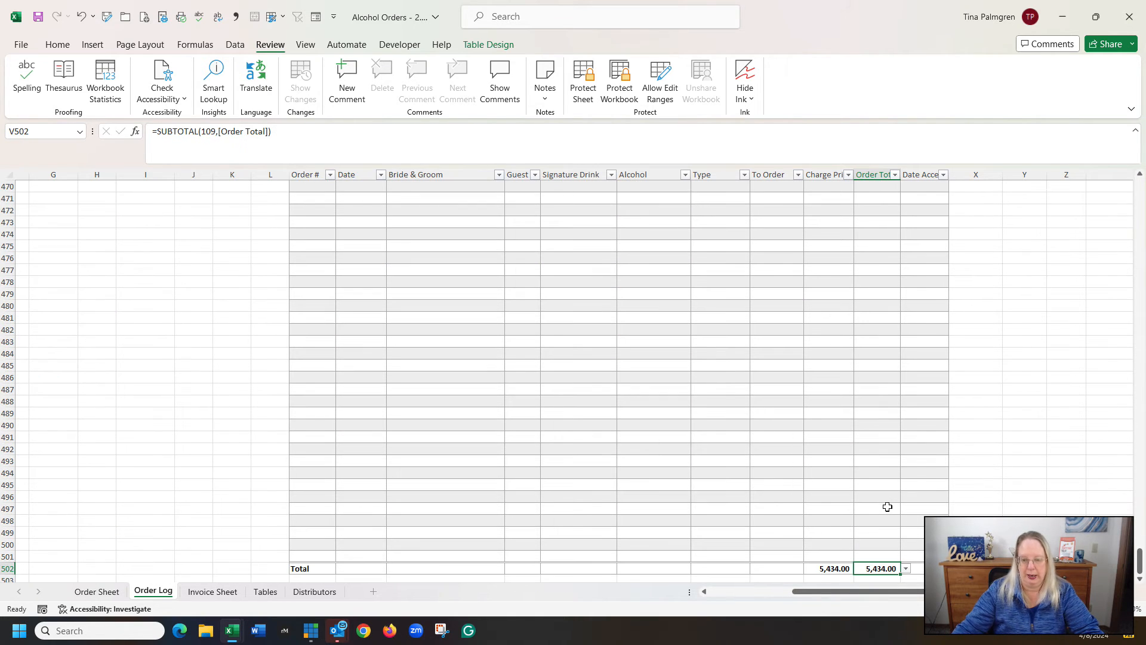
mouse_move(817, 568)
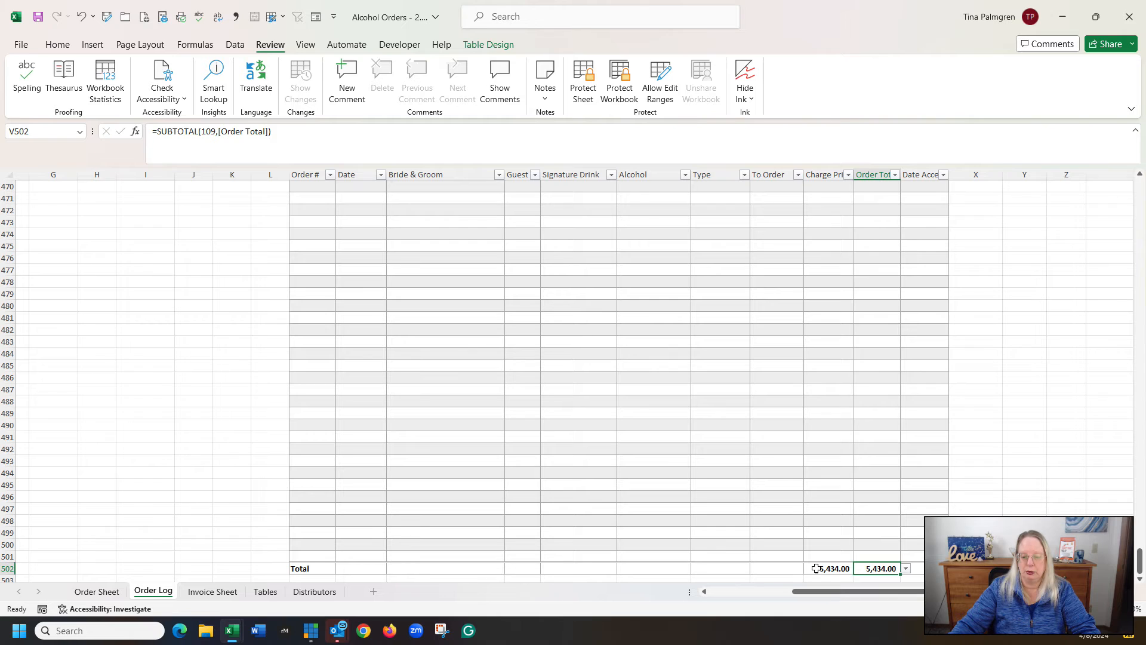
mouse_move(817, 573)
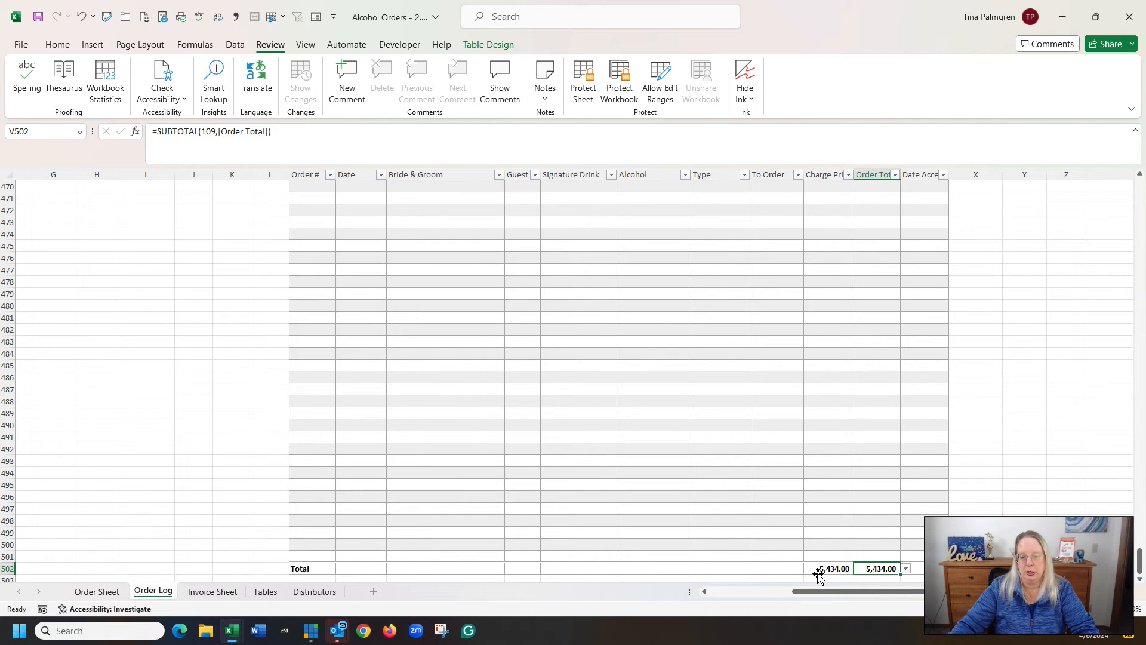
mouse_move(772, 488)
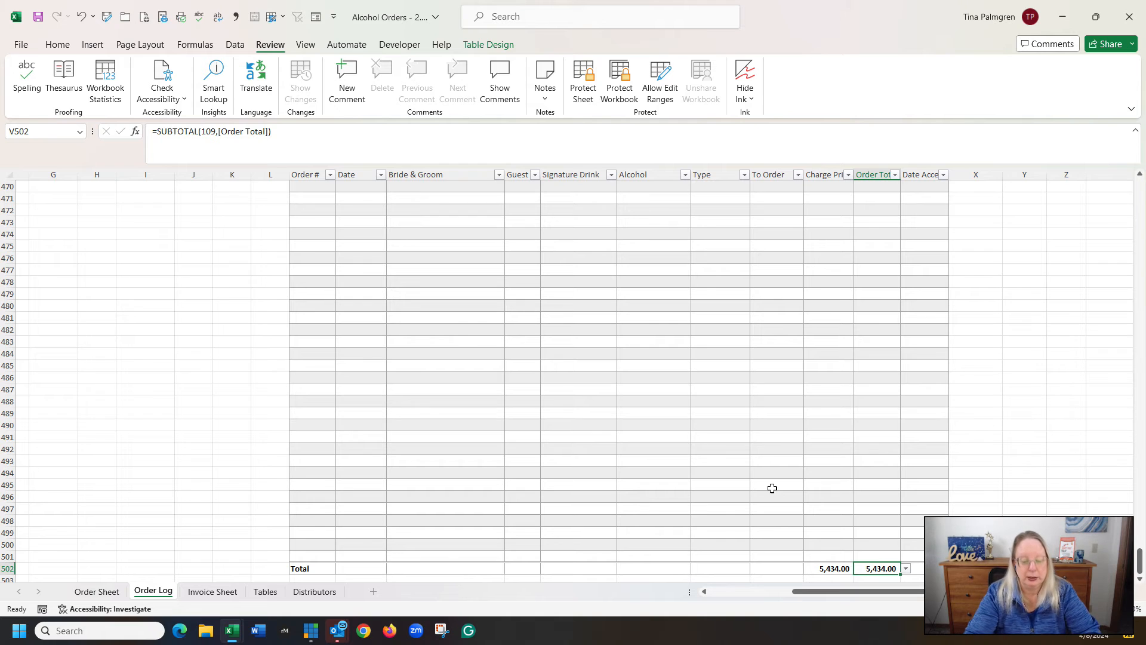
Go back to A1 and bring the Order Log table with totals 3,080.00 and 2,354.00 into view
key(ctrl+Home)
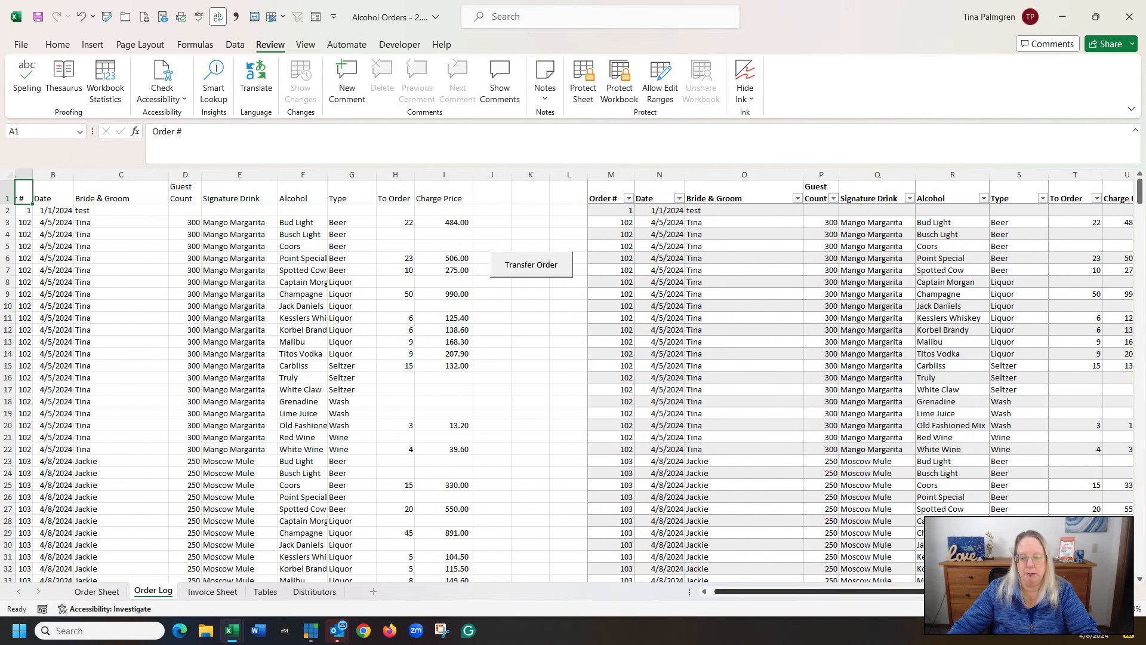
scroll(right, 3)
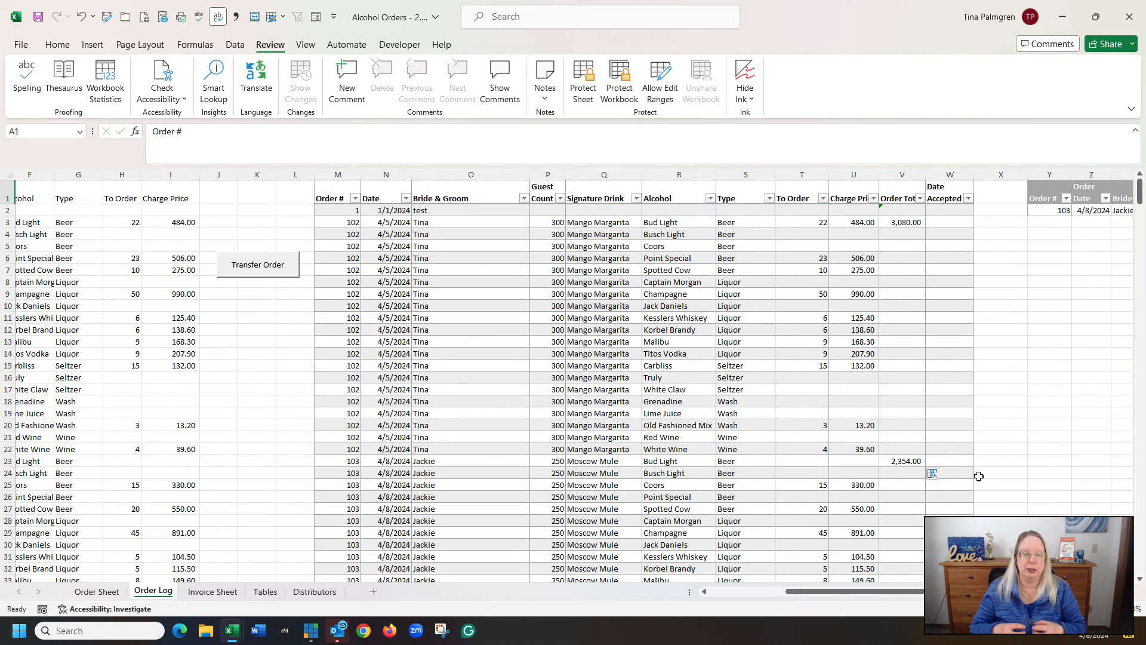